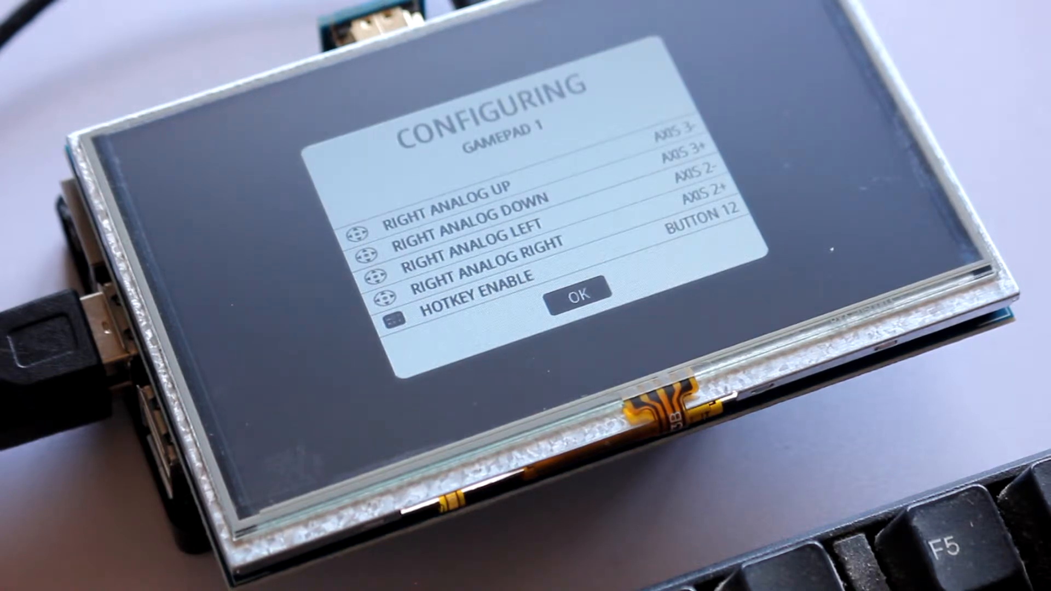
Confirm the finished Gamepad 1 mapping with OK to reach the RetroPie configuration screen.
left_click(579, 292)
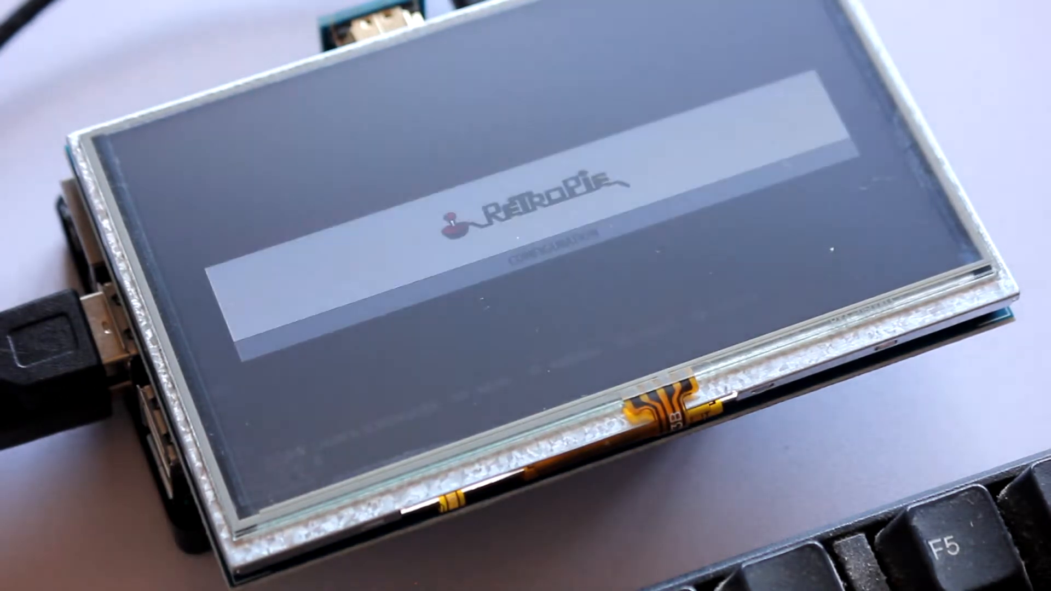